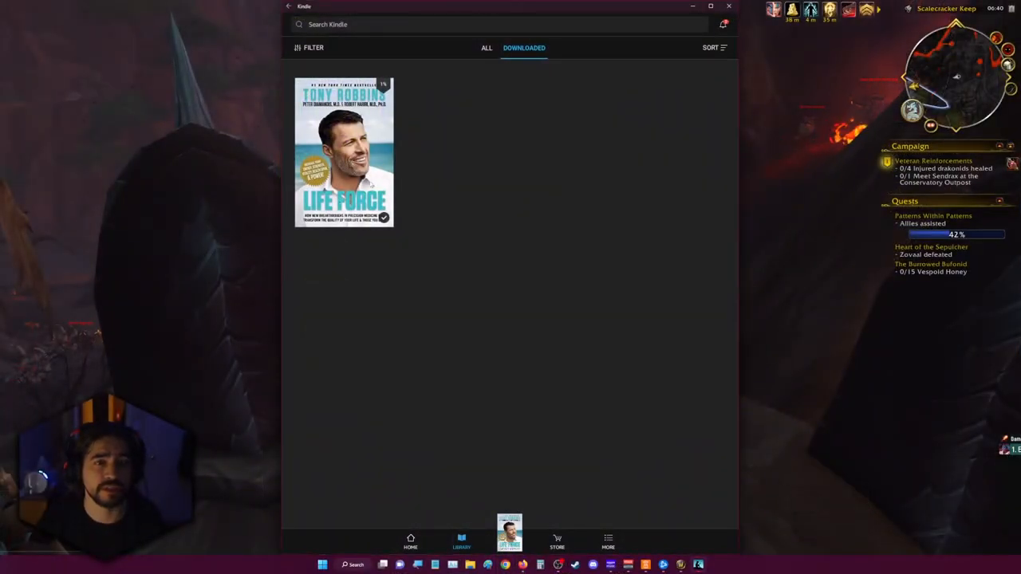
- Open Life Force from the Downloaded library, landing on its Preface page
{"action": "left_click", "coordinate": [345, 157]}
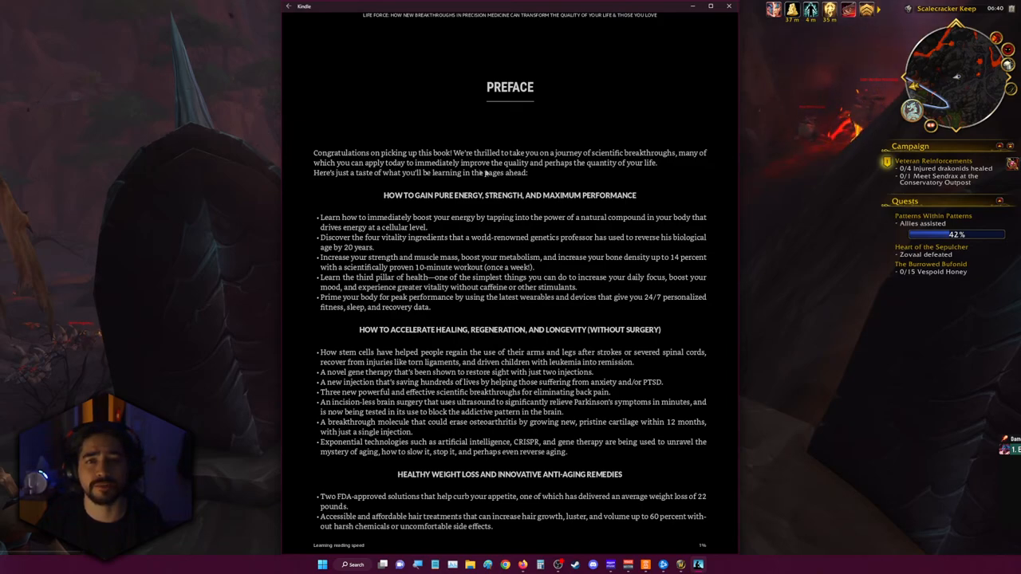
{"action": "mouse_move", "coordinate": [609, 169]}
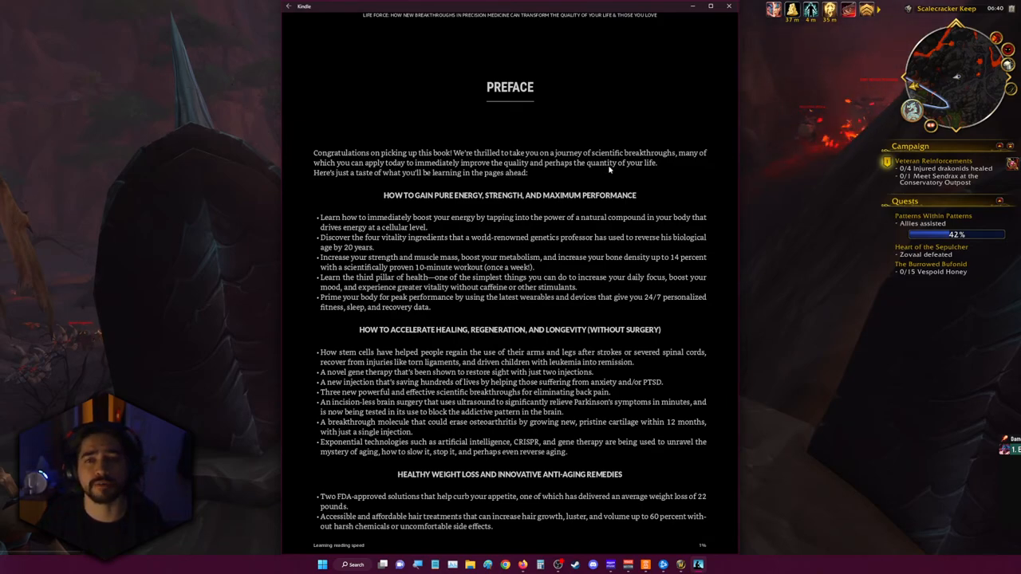
{"action": "left_click", "coordinate": [728, 7]}
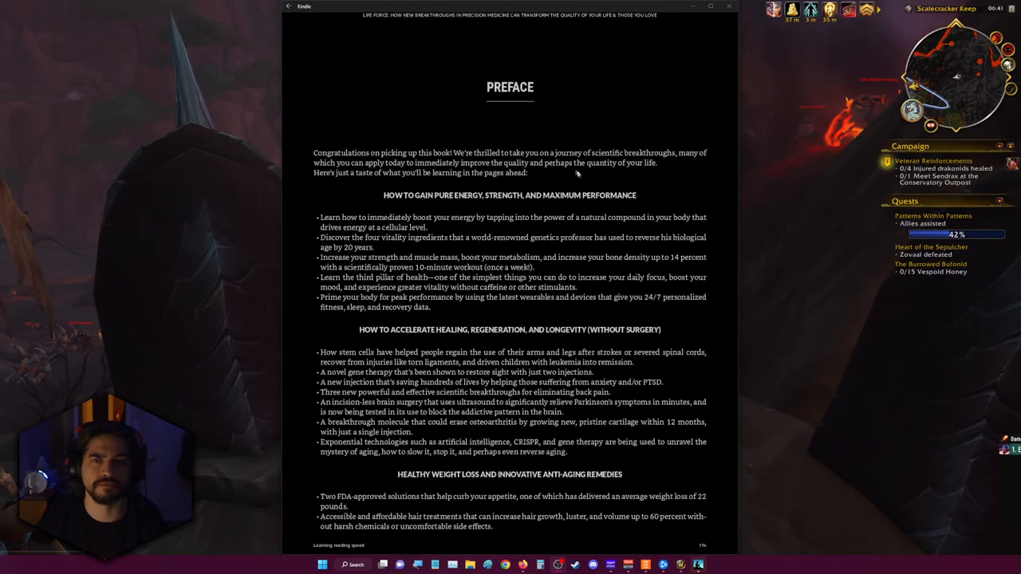
{"action": "mouse_move", "coordinate": [542, 172]}
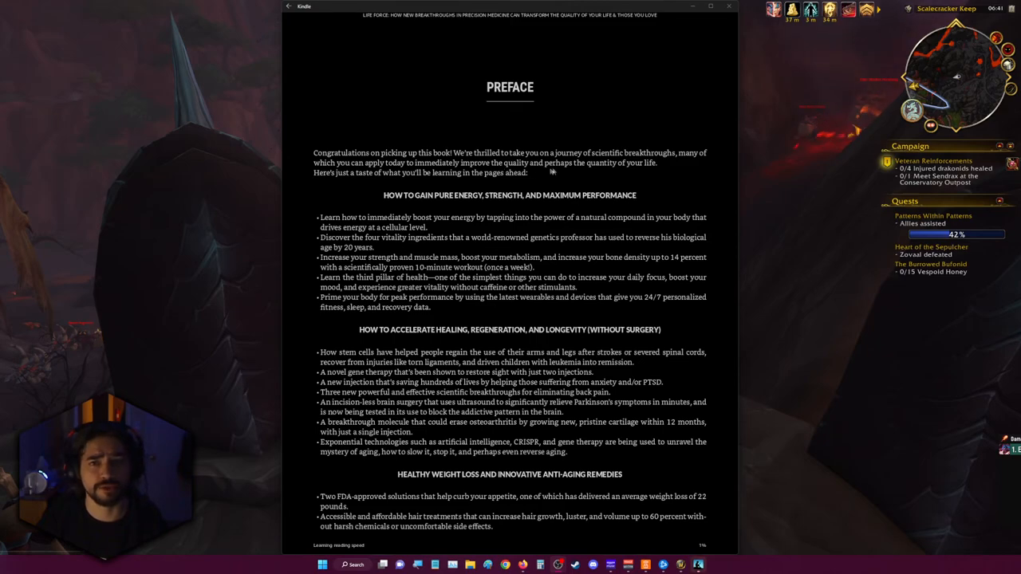
{"action": "mouse_move", "coordinate": [341, 182]}
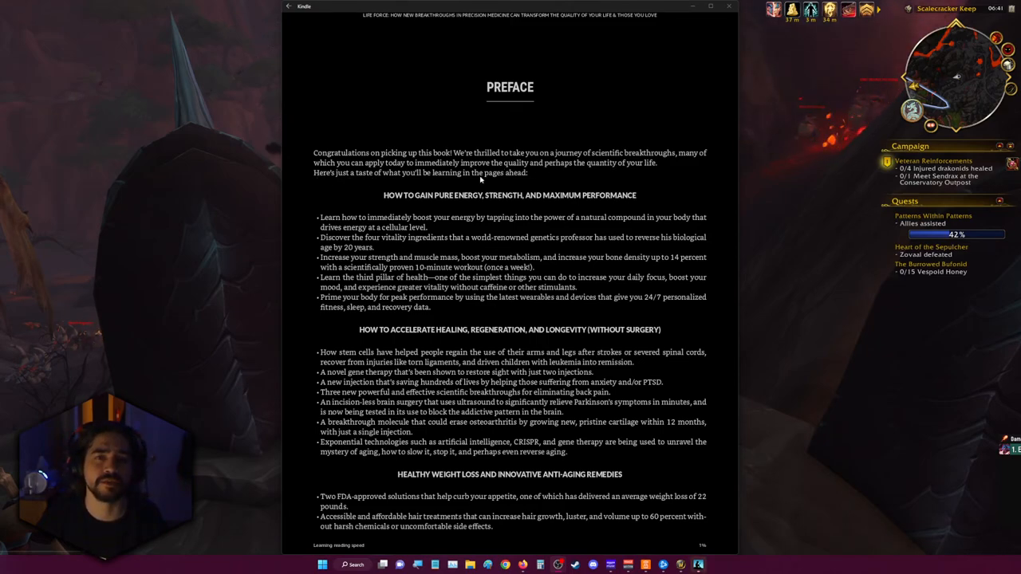
{"action": "mouse_move", "coordinate": [396, 201]}
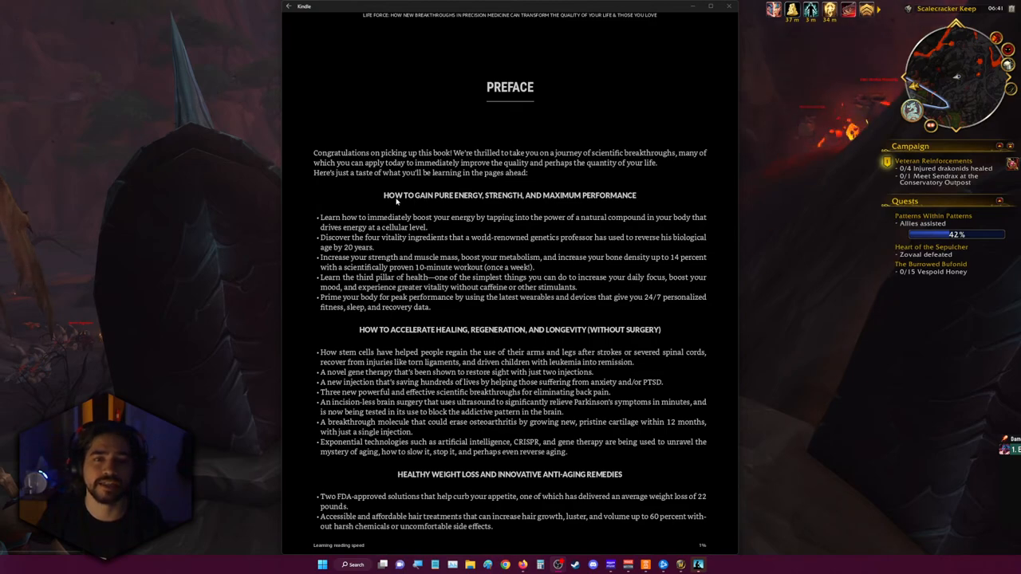
{"action": "mouse_move", "coordinate": [520, 205]}
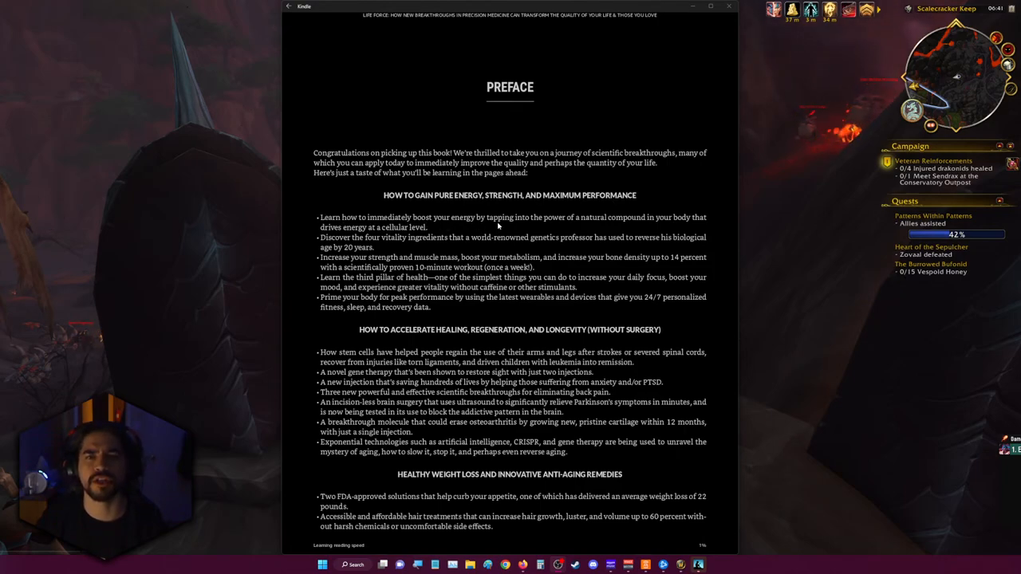
{"action": "mouse_move", "coordinate": [648, 223]}
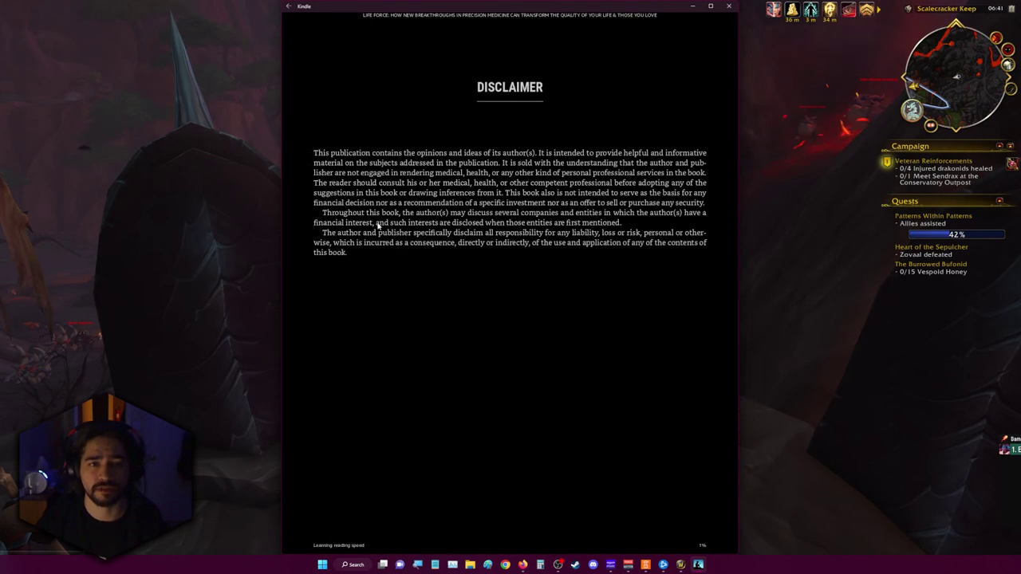
{"action": "mouse_move", "coordinate": [673, 257]}
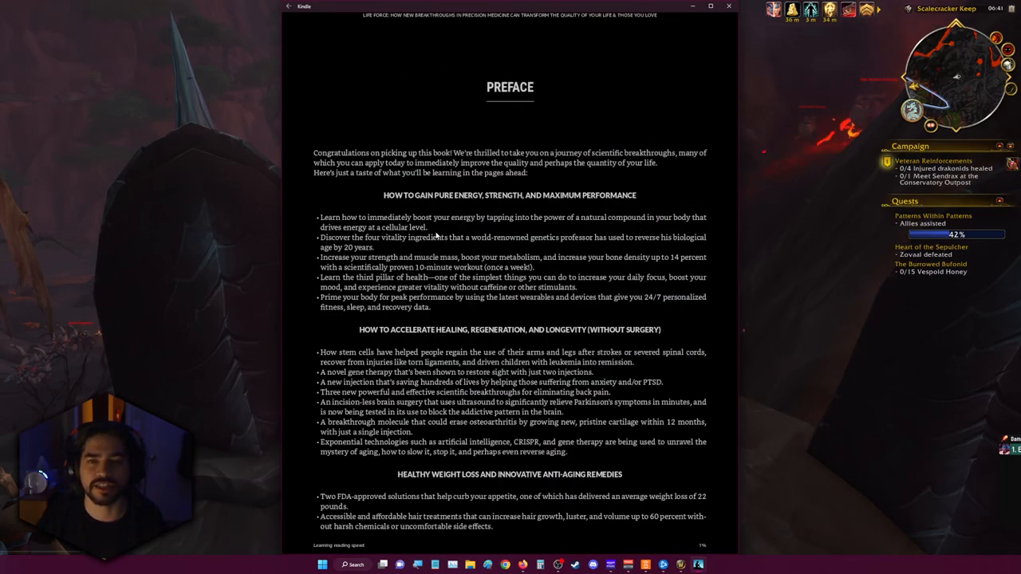
{"action": "mouse_move", "coordinate": [390, 245]}
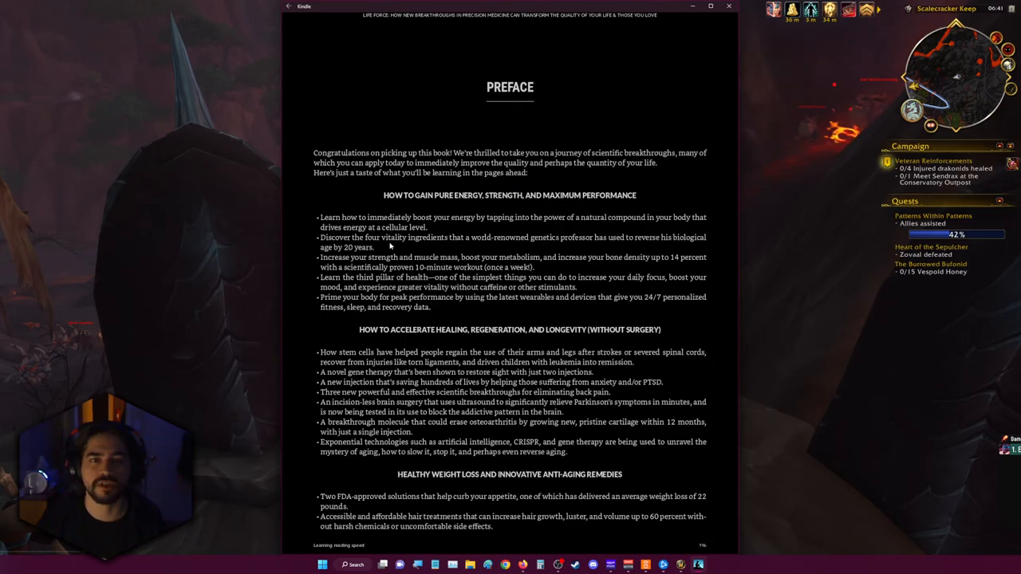
{"action": "mouse_move", "coordinate": [540, 249]}
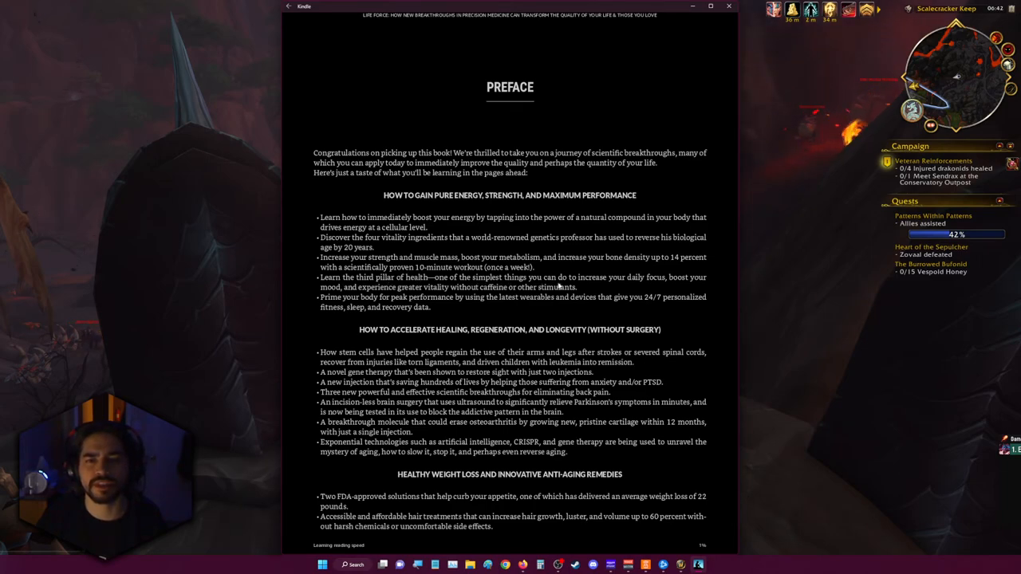
{"action": "mouse_move", "coordinate": [680, 279]}
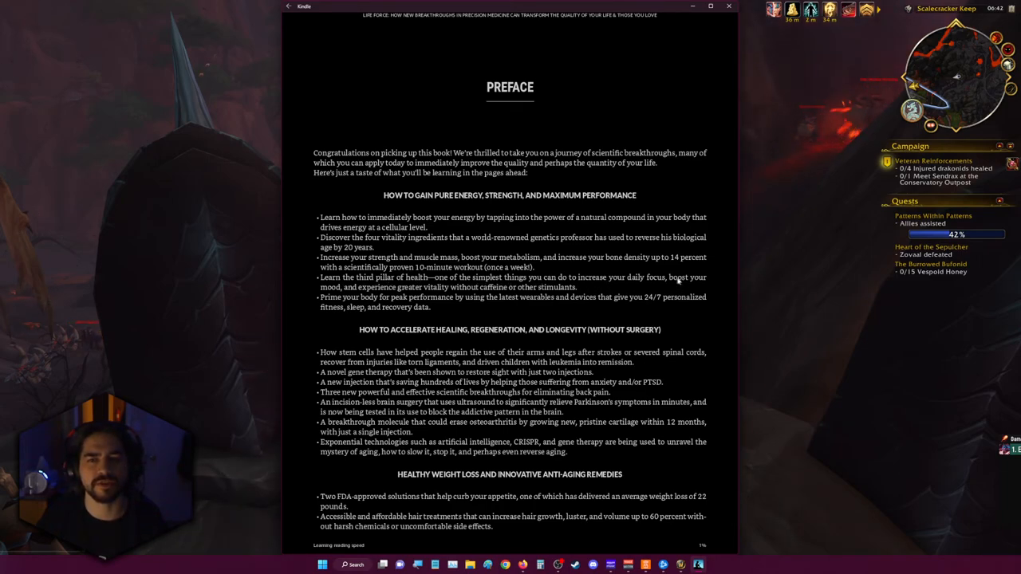
{"action": "mouse_move", "coordinate": [445, 287]}
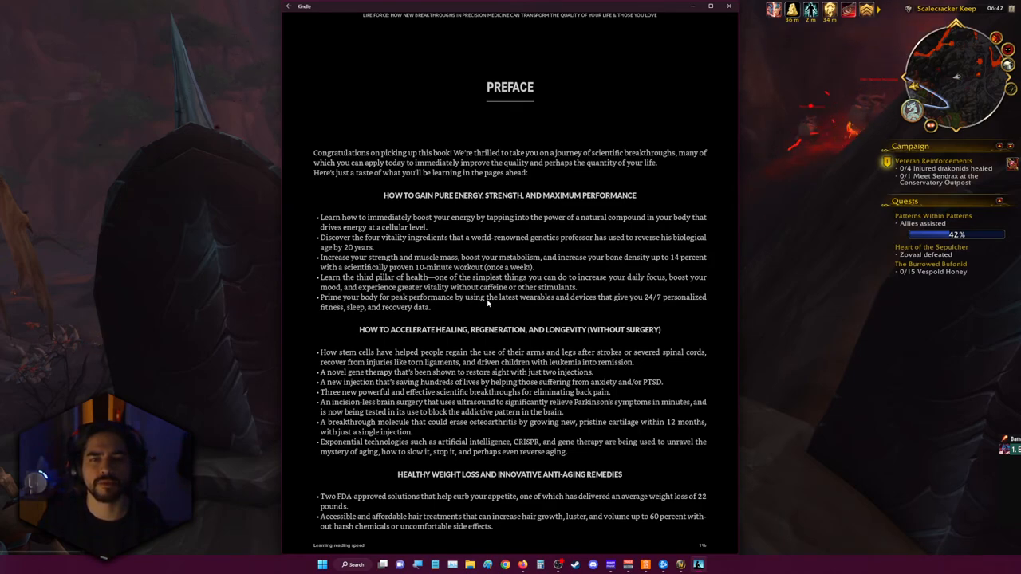
{"action": "mouse_move", "coordinate": [587, 297]}
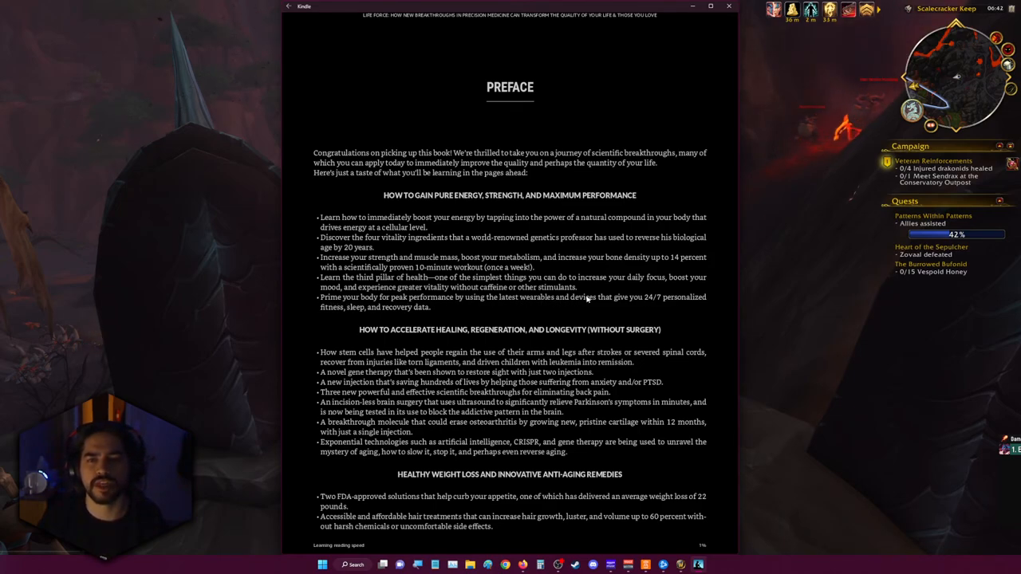
{"action": "mouse_move", "coordinate": [317, 312]}
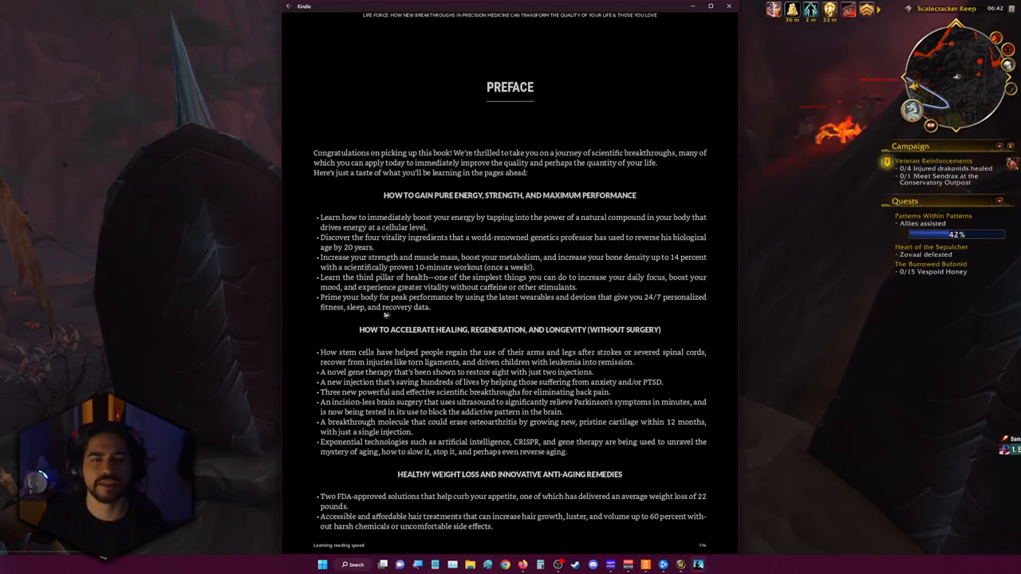
{"action": "mouse_move", "coordinate": [386, 341]}
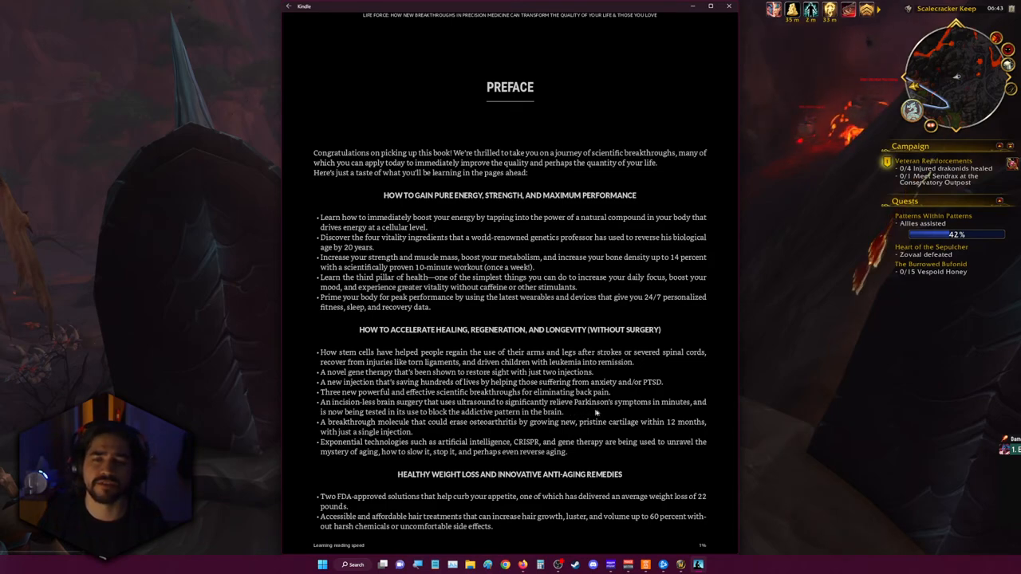
{"action": "mouse_move", "coordinate": [648, 415]}
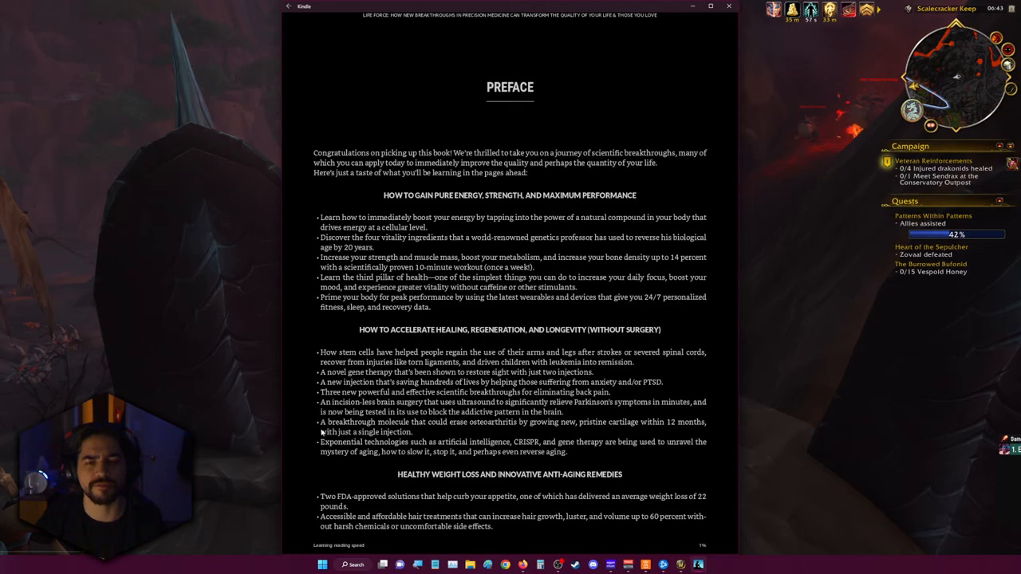
{"action": "mouse_move", "coordinate": [472, 428]}
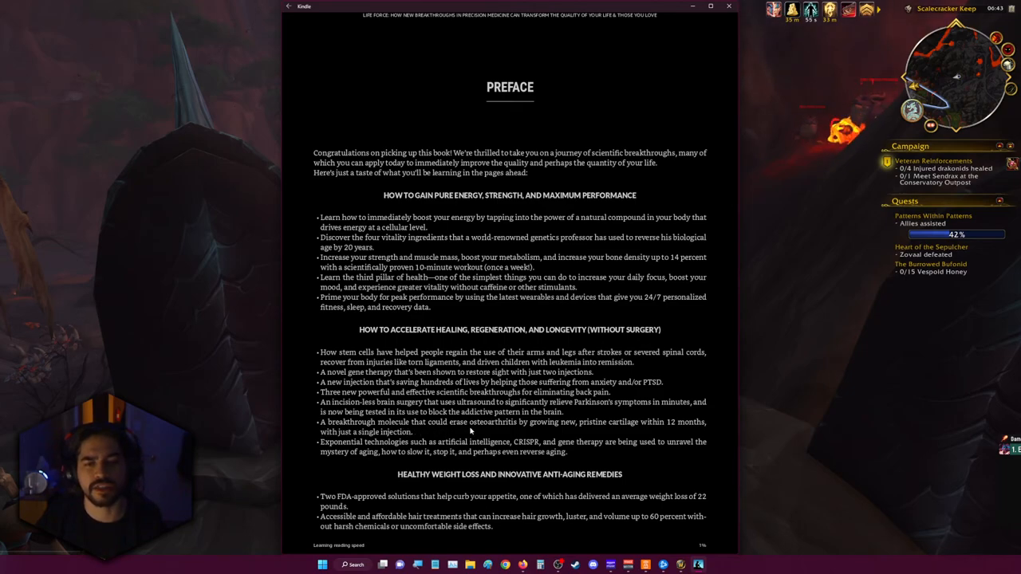
{"action": "mouse_move", "coordinate": [536, 431]}
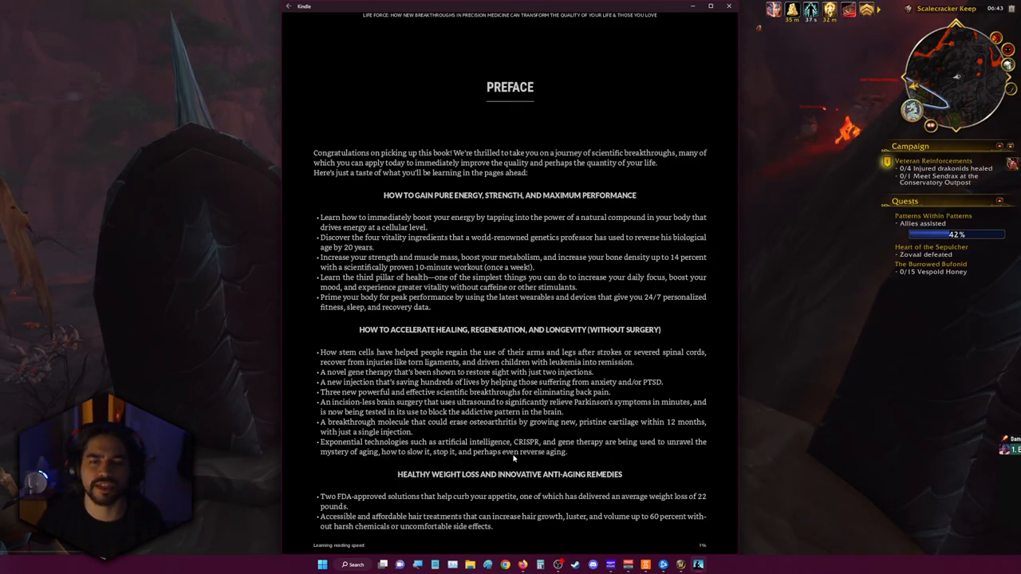
{"action": "mouse_move", "coordinate": [472, 466]}
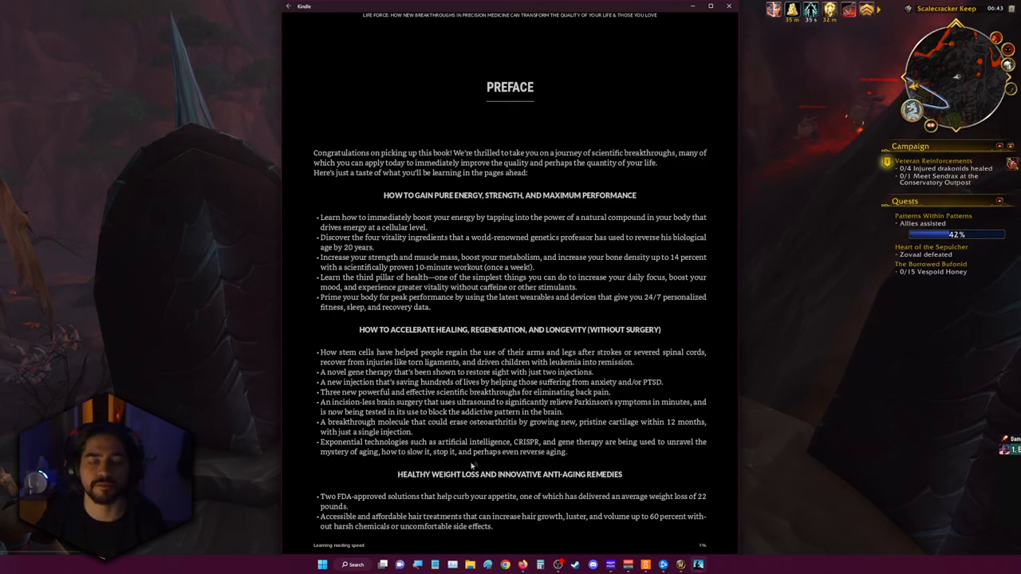
{"action": "mouse_move", "coordinate": [427, 501]}
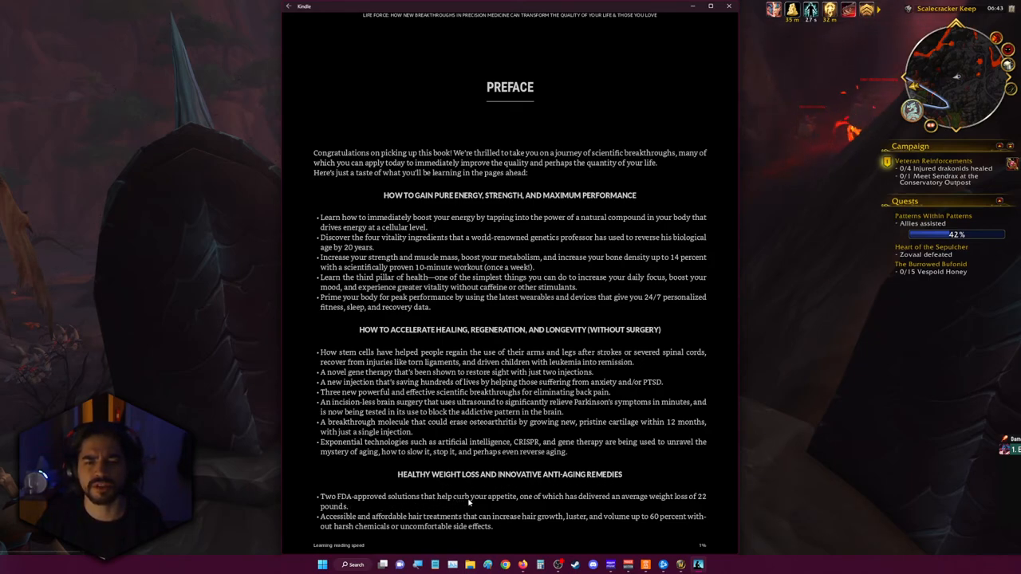
{"action": "mouse_move", "coordinate": [613, 505]}
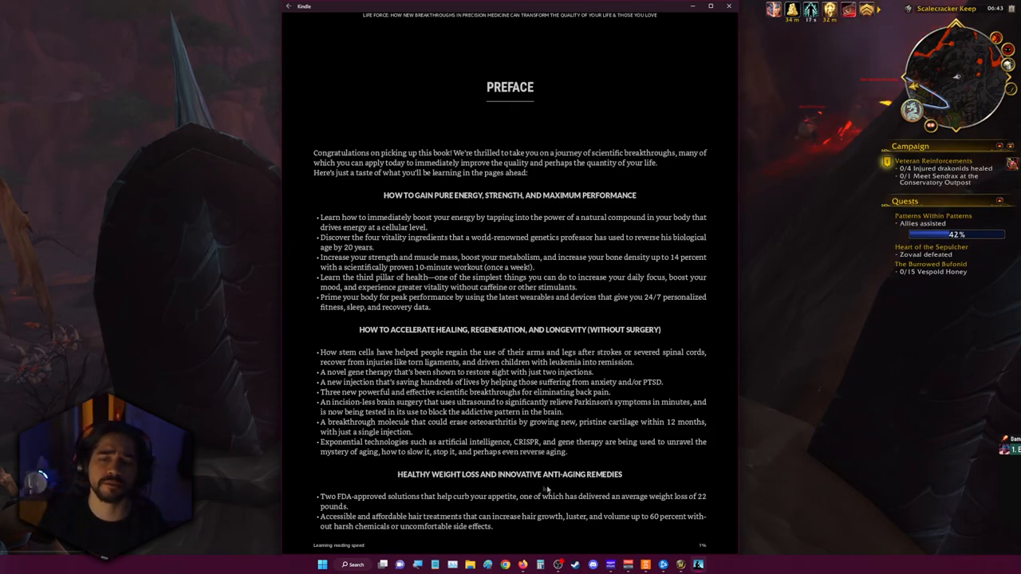
{"action": "mouse_move", "coordinate": [520, 312]}
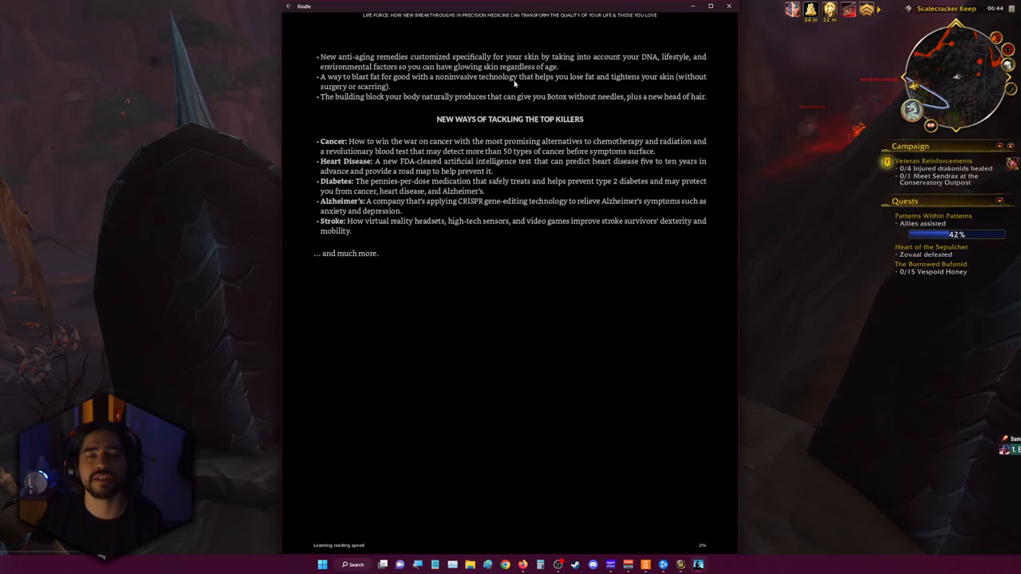
{"action": "mouse_move", "coordinate": [637, 83]}
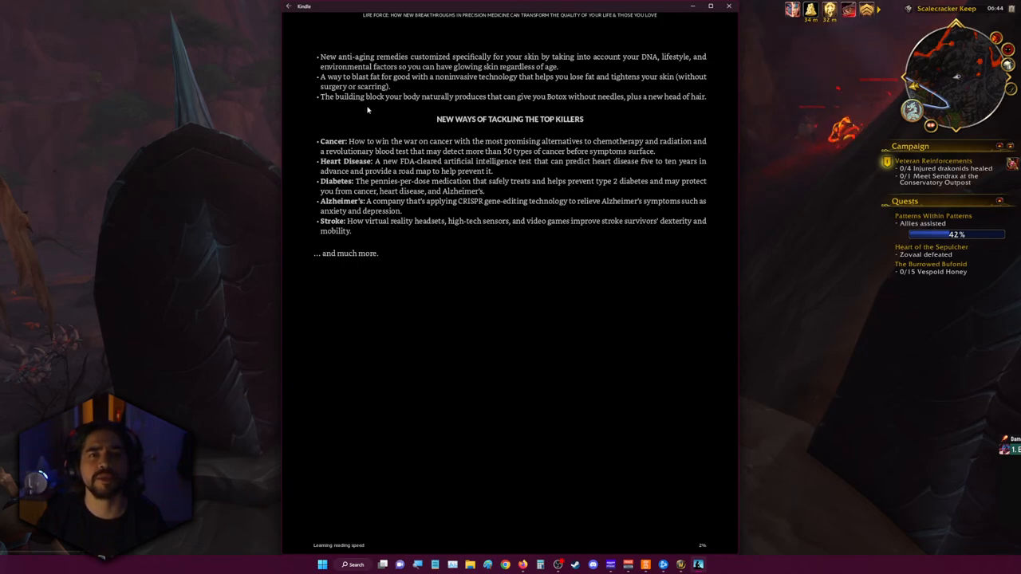
{"action": "mouse_move", "coordinate": [507, 106]}
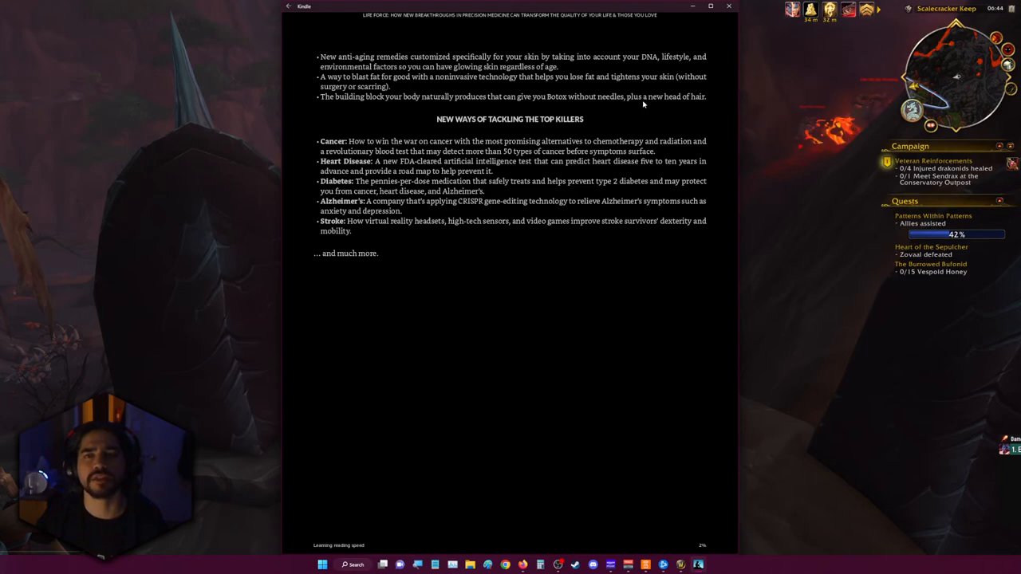
{"action": "mouse_move", "coordinate": [454, 129]}
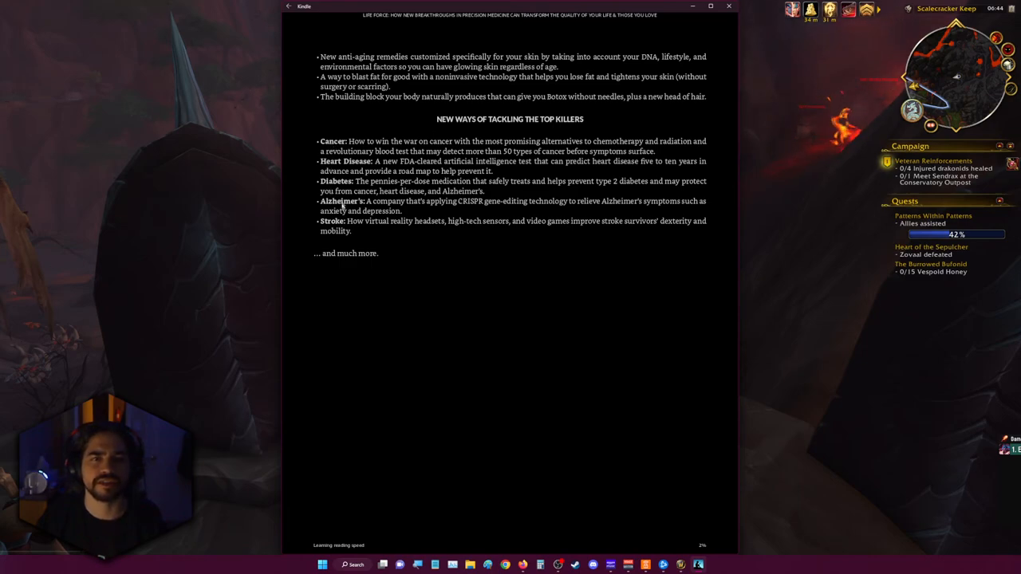
{"action": "mouse_move", "coordinate": [332, 262]}
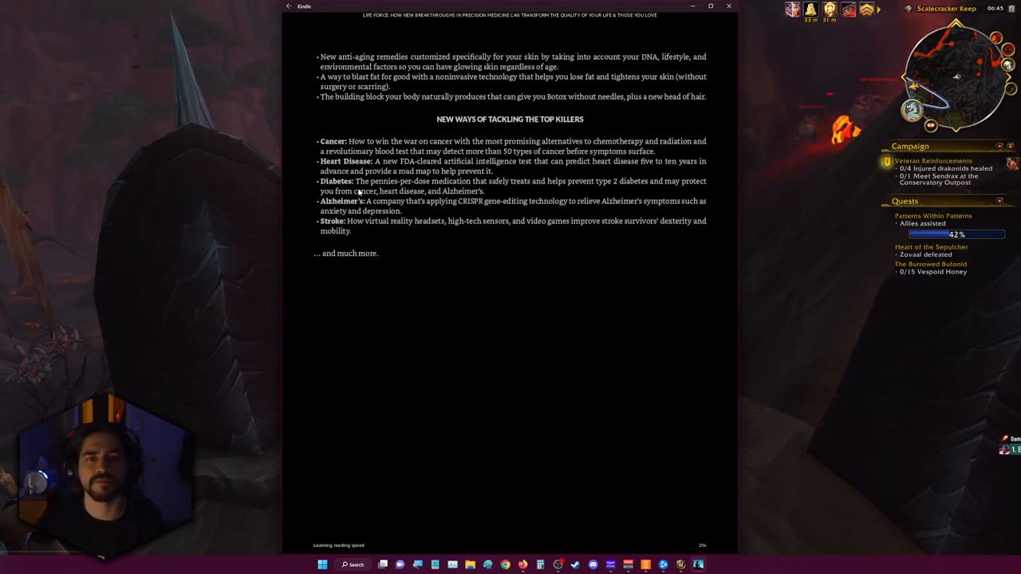
{"action": "mouse_move", "coordinate": [377, 191]}
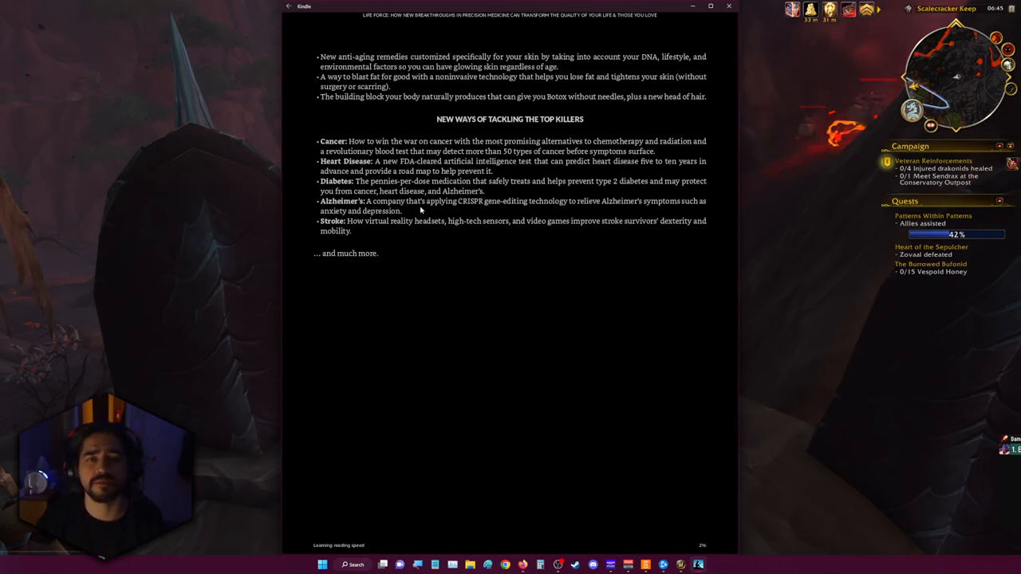
{"action": "mouse_move", "coordinate": [533, 210]}
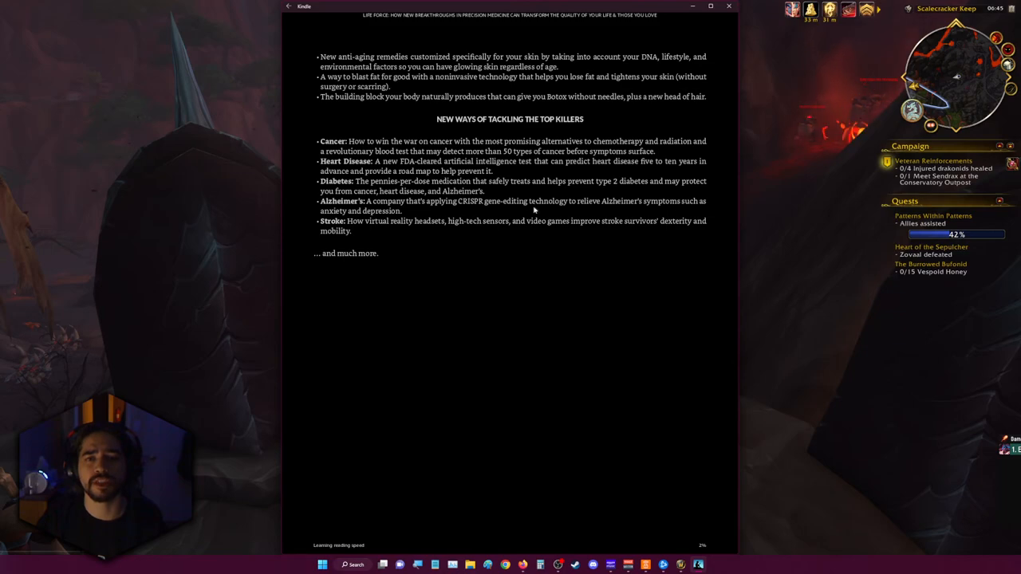
{"action": "mouse_move", "coordinate": [665, 211]}
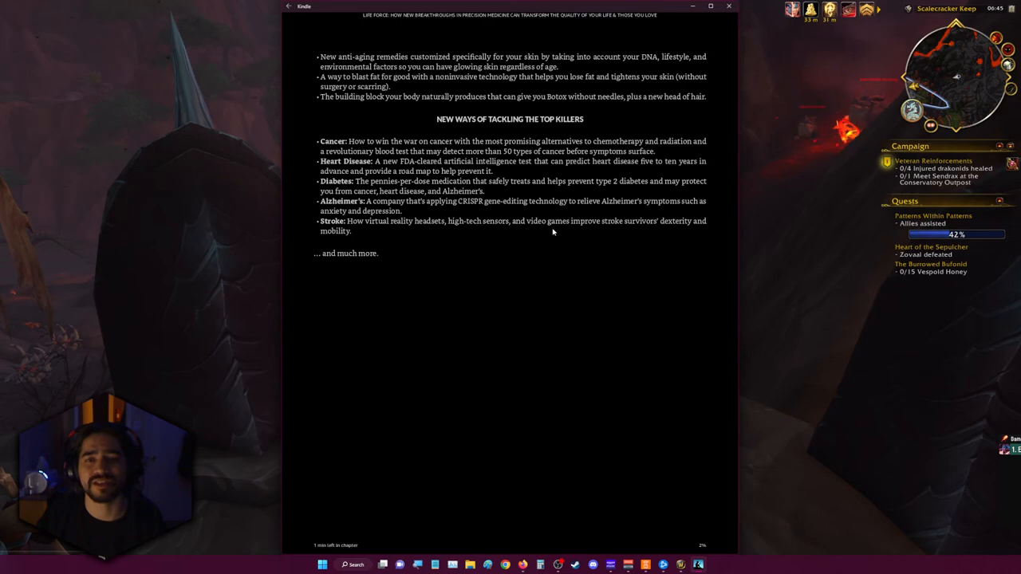
{"action": "mouse_move", "coordinate": [683, 233]}
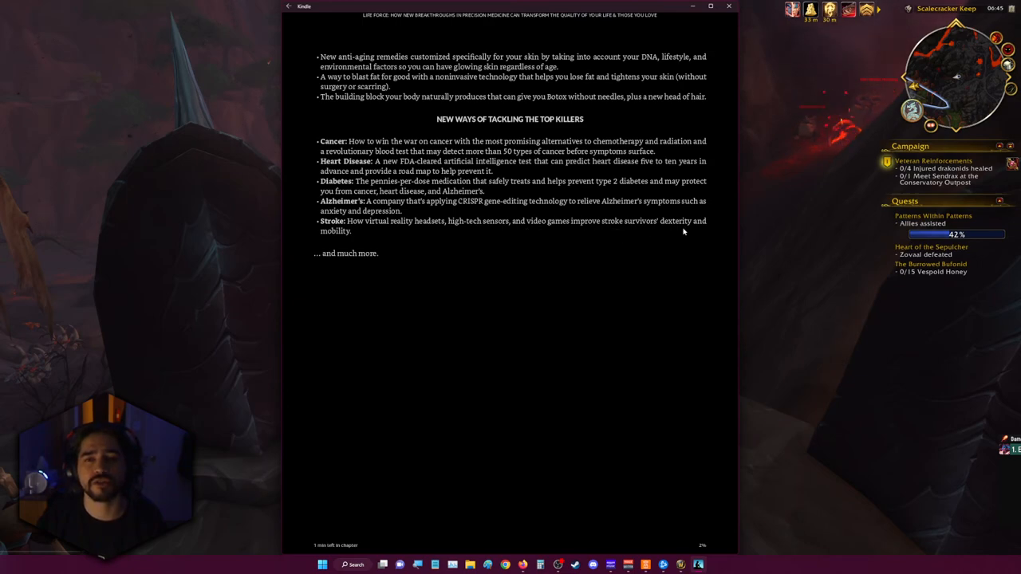
{"action": "mouse_move", "coordinate": [635, 367]}
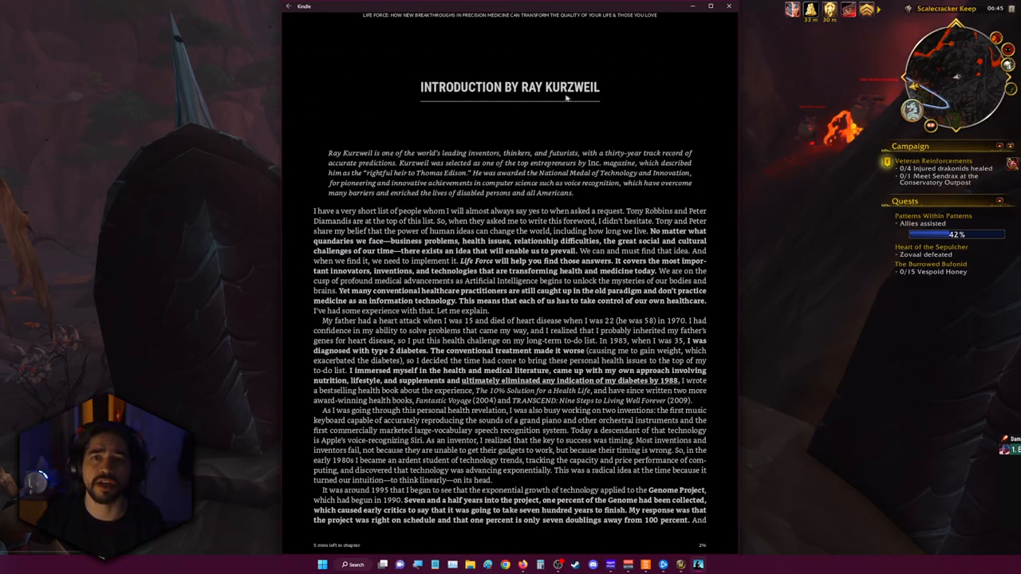
{"action": "mouse_move", "coordinate": [444, 110]}
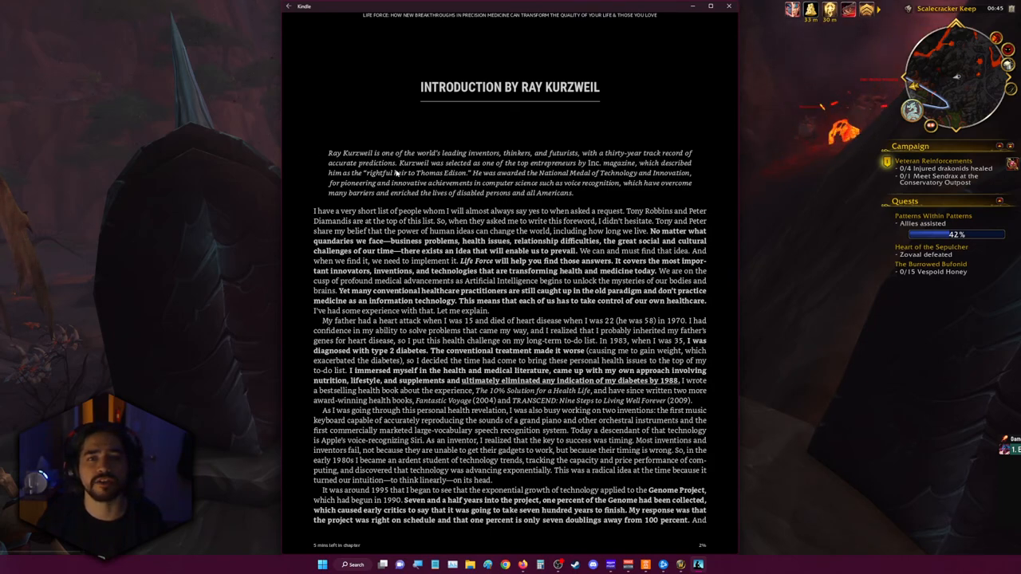
{"action": "mouse_move", "coordinate": [622, 163]}
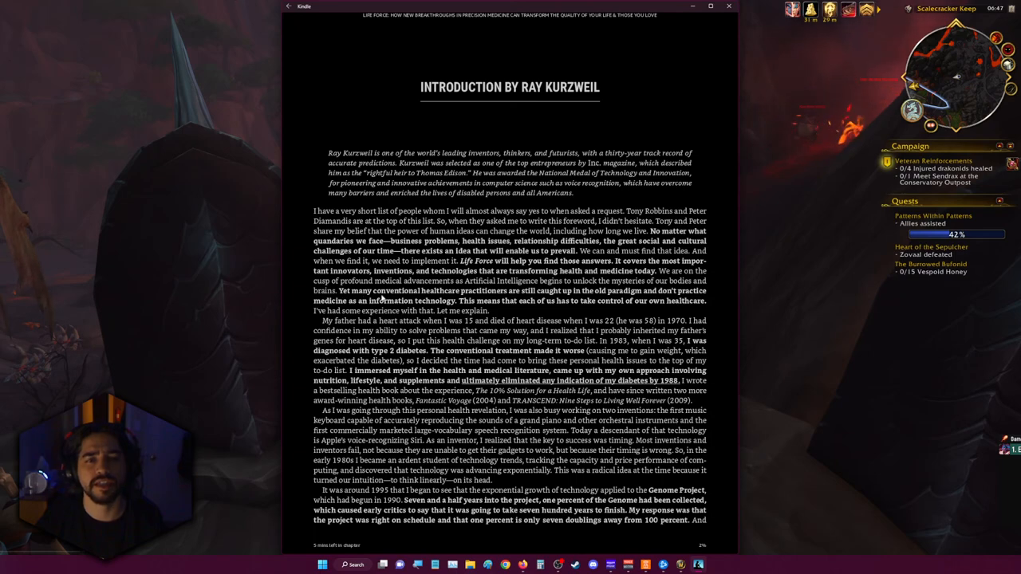
{"action": "mouse_move", "coordinate": [549, 301]}
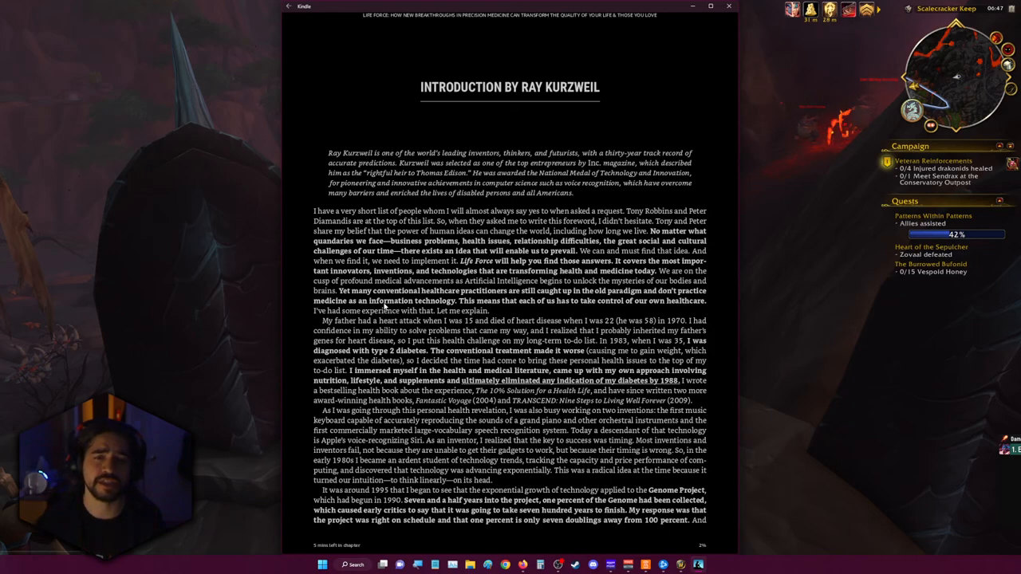
{"action": "mouse_move", "coordinate": [534, 311]}
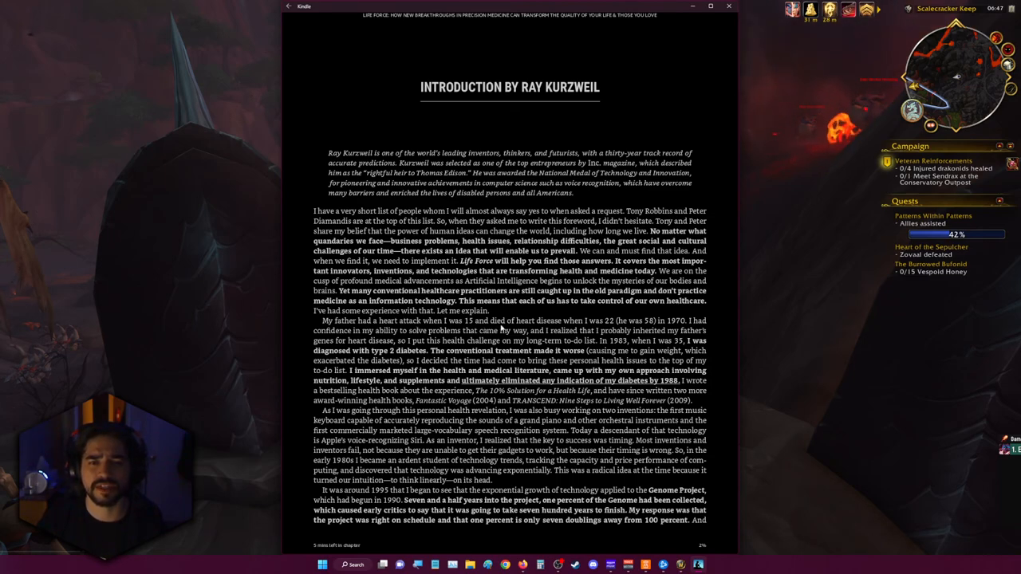
{"action": "mouse_move", "coordinate": [626, 326]}
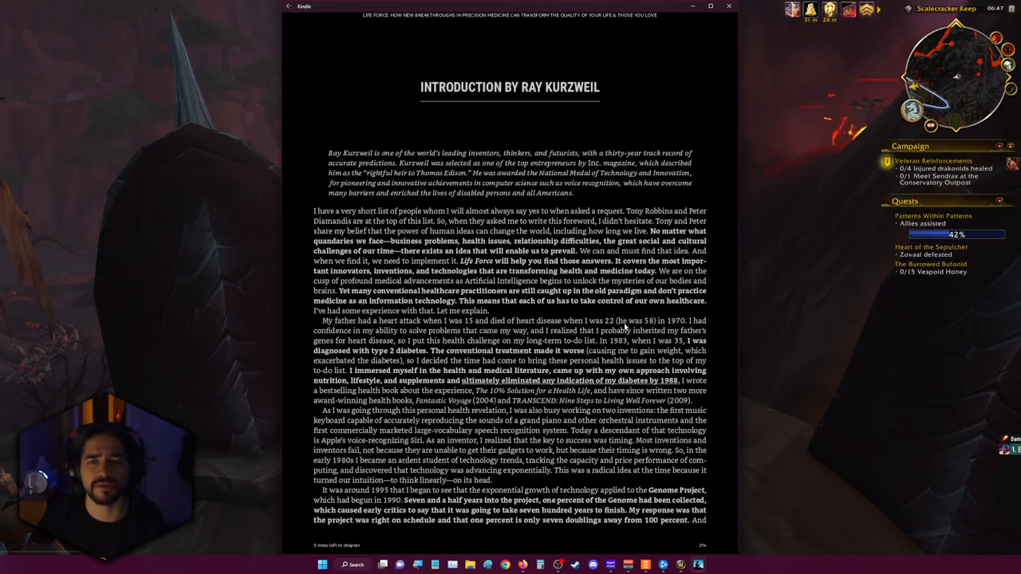
{"action": "mouse_move", "coordinate": [657, 325]}
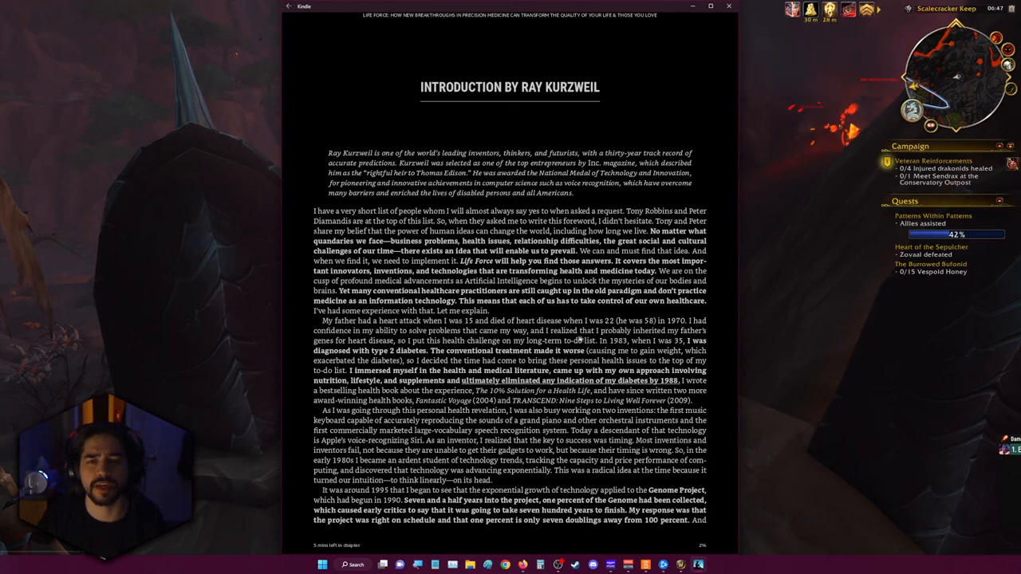
{"action": "mouse_move", "coordinate": [333, 343]}
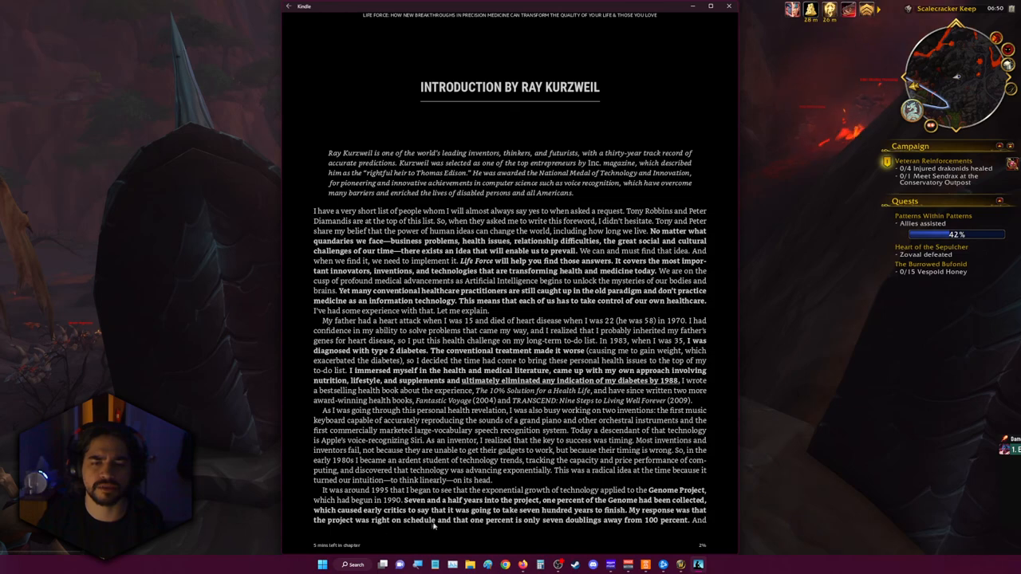
{"action": "mouse_move", "coordinate": [552, 526]}
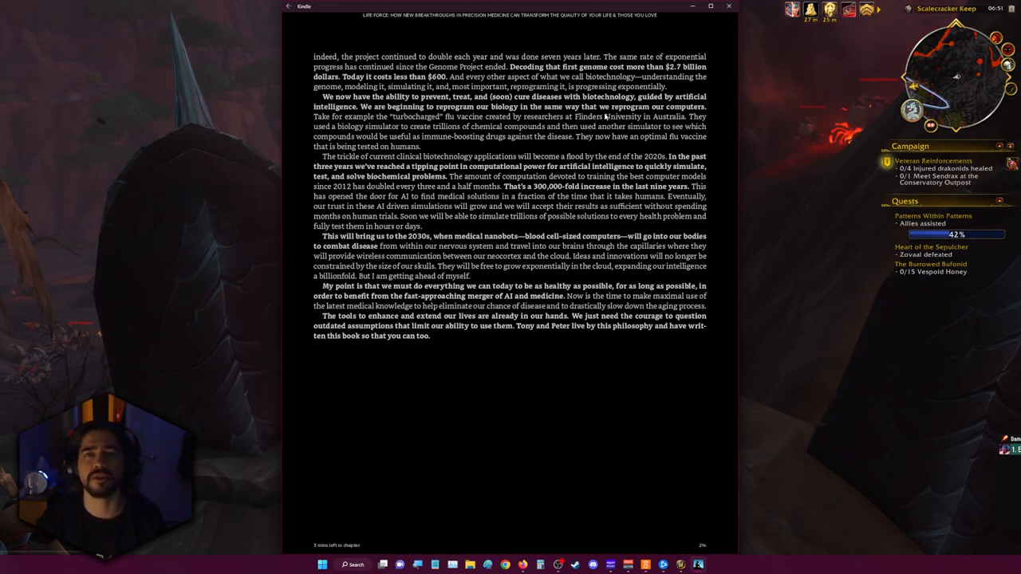
{"action": "mouse_move", "coordinate": [311, 136]}
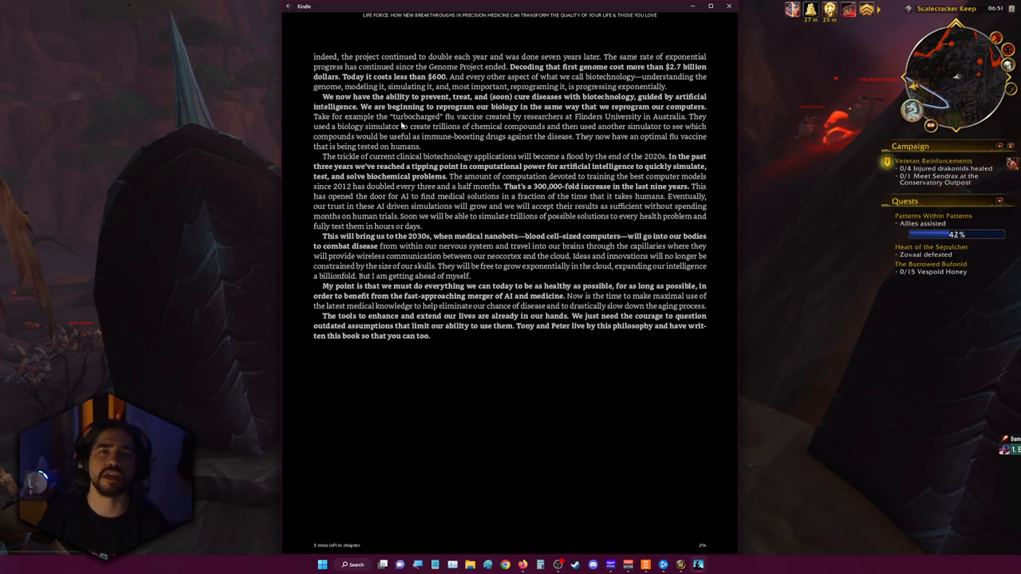
{"action": "mouse_move", "coordinate": [587, 141]}
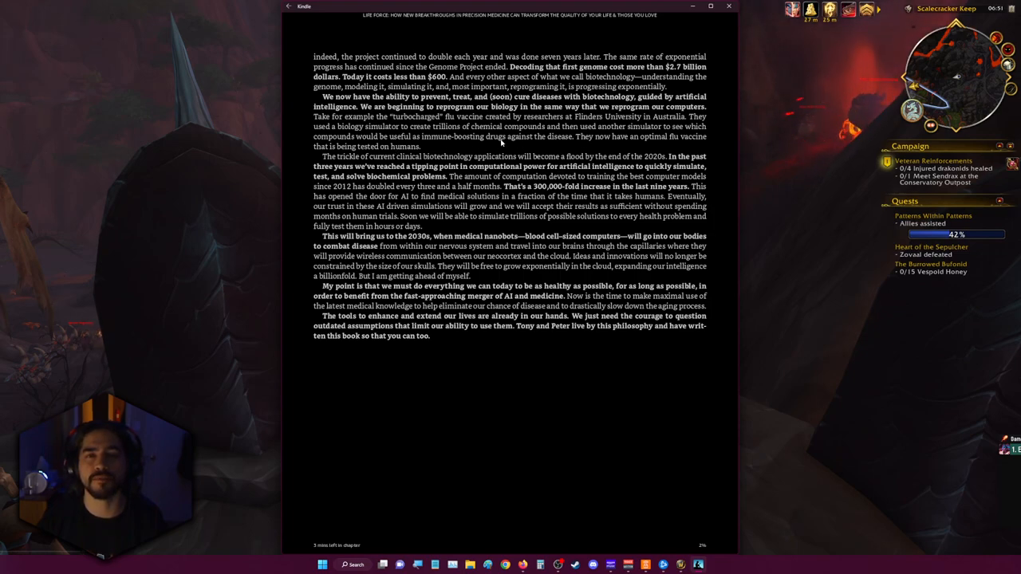
{"action": "mouse_move", "coordinate": [596, 162]}
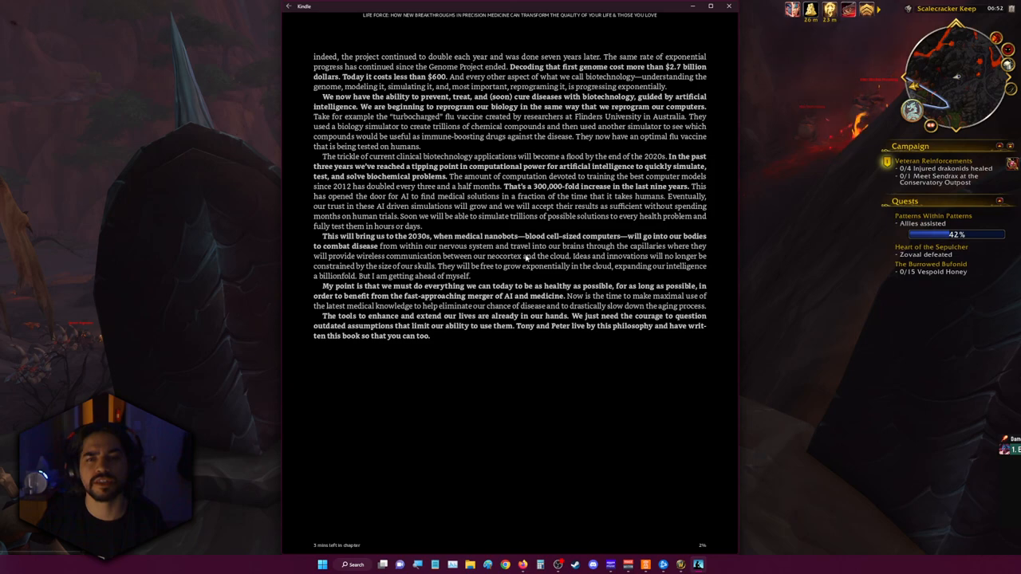
{"action": "mouse_move", "coordinate": [695, 252]}
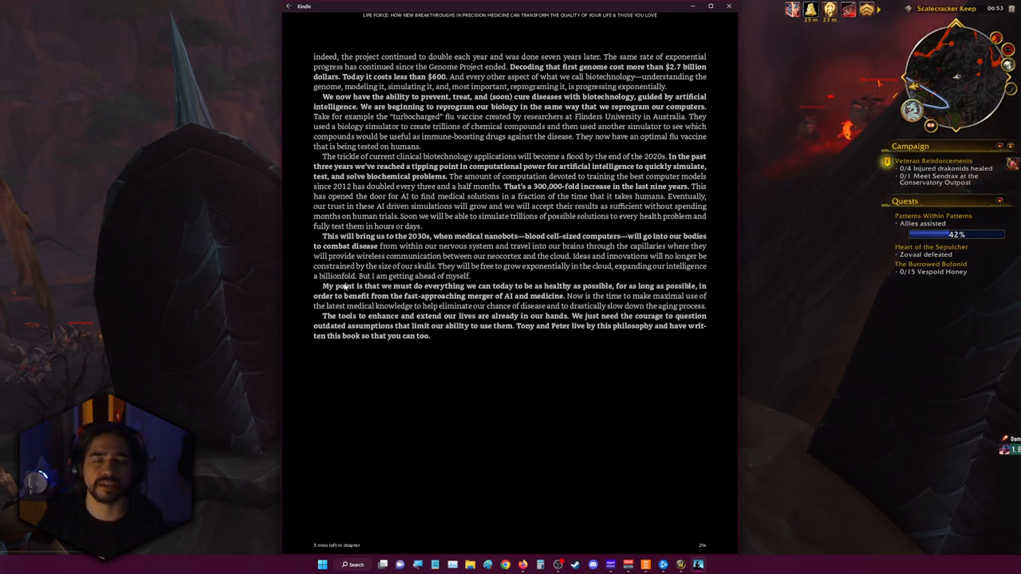
{"action": "mouse_move", "coordinate": [494, 295]}
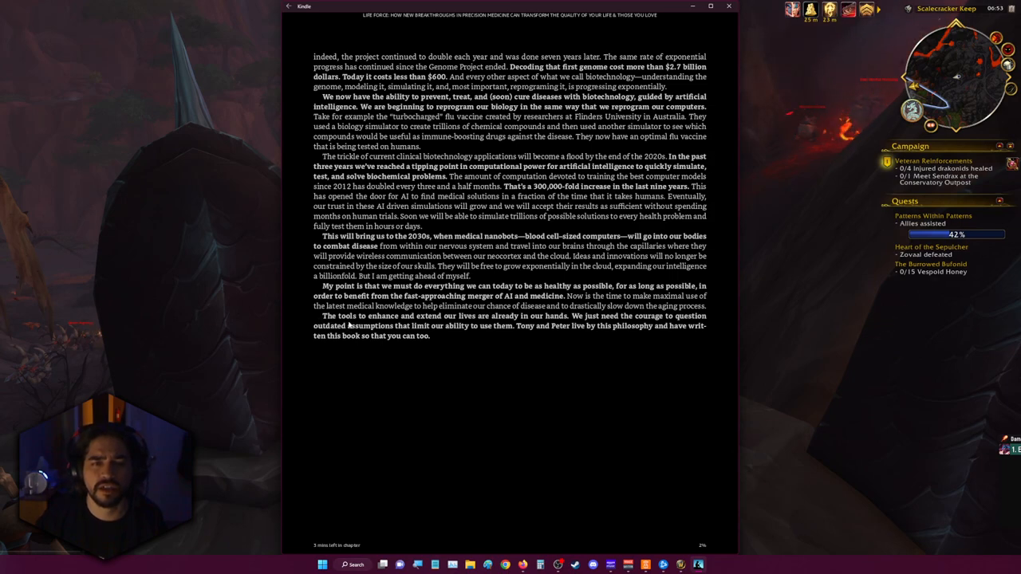
{"action": "mouse_move", "coordinate": [520, 325]}
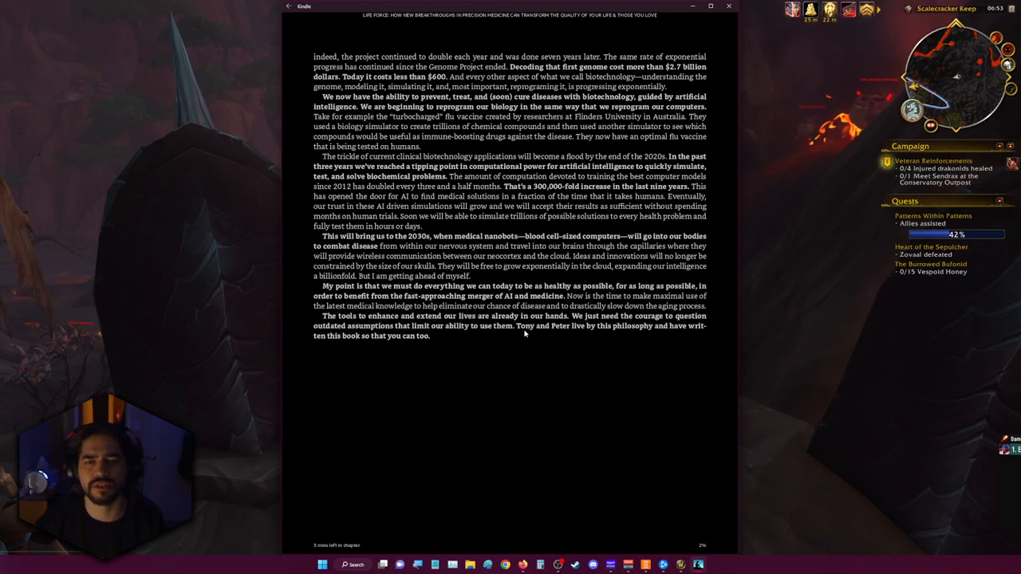
{"action": "mouse_move", "coordinate": [687, 335]}
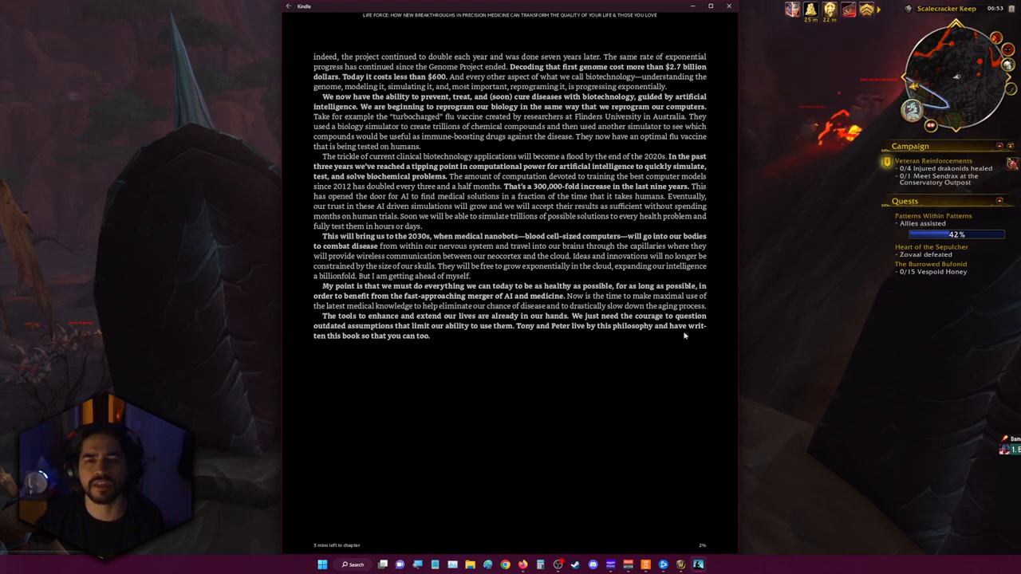
{"action": "mouse_move", "coordinate": [409, 341]}
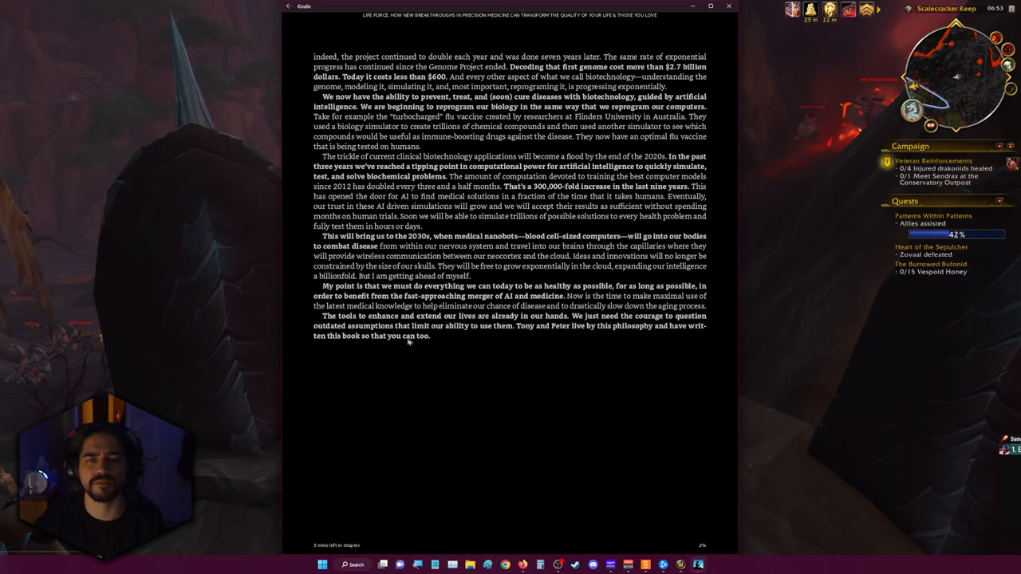